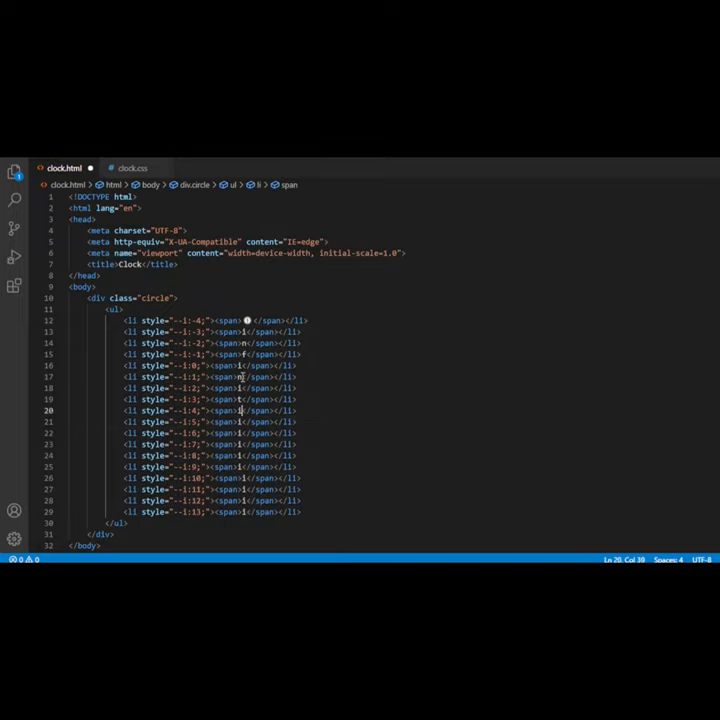
{"action": "left_click", "coordinate": [132, 168]}
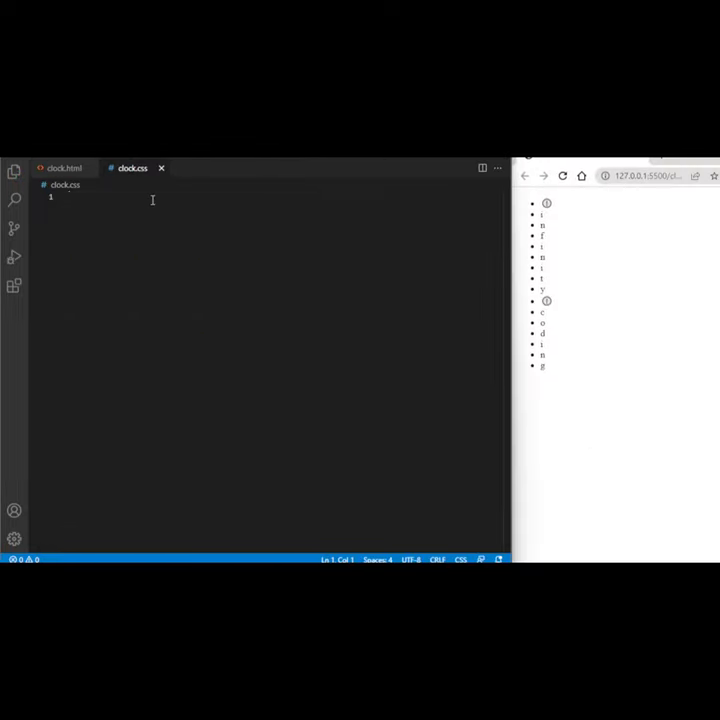
{"action": "type", "text": "*{"}
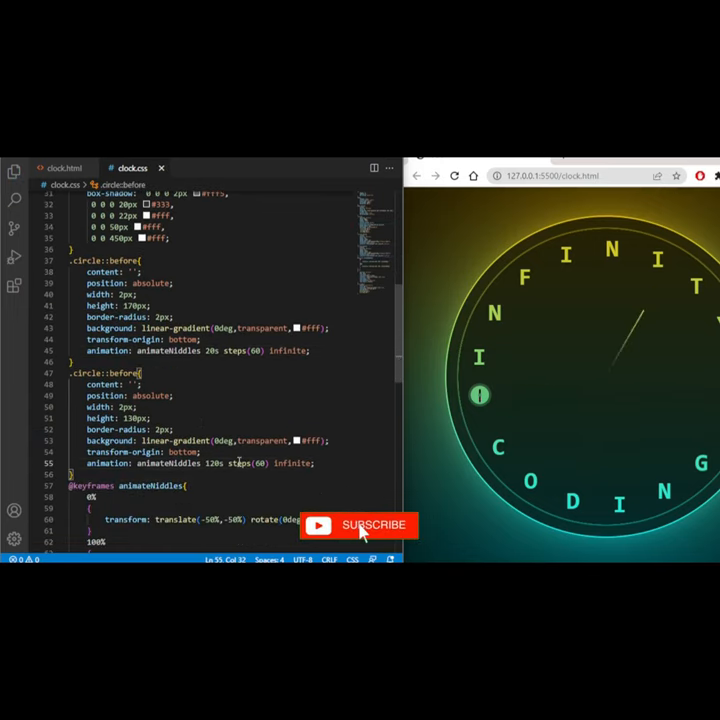
{"action": "left_click", "coordinate": [62, 168]}
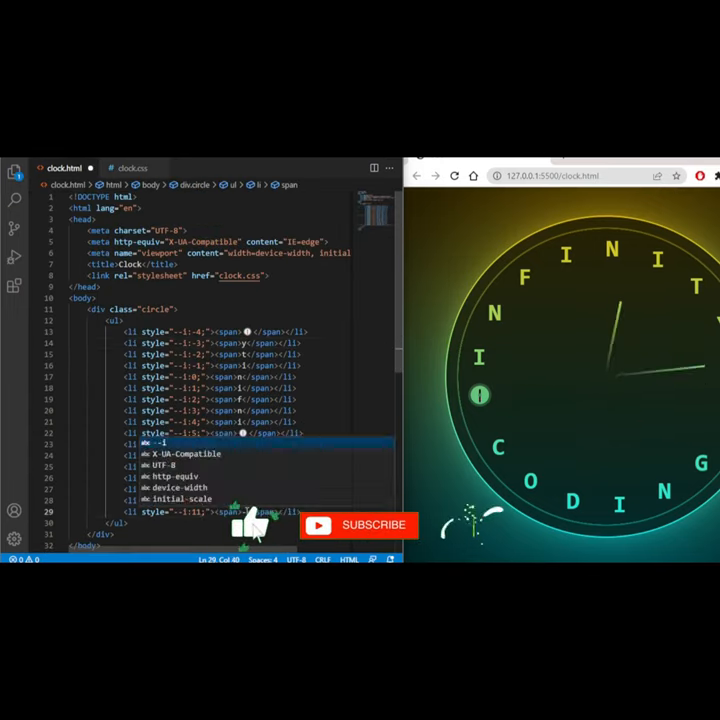